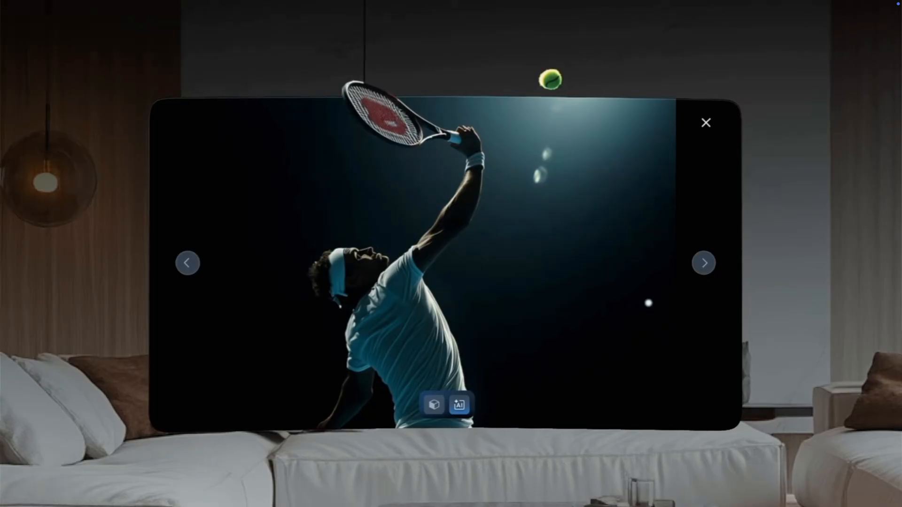
Step: Create the Admin, Archive, Social and YouTube folders on the Samsung 990 Pro drive and pin them in Favorites
left_click(705, 263)
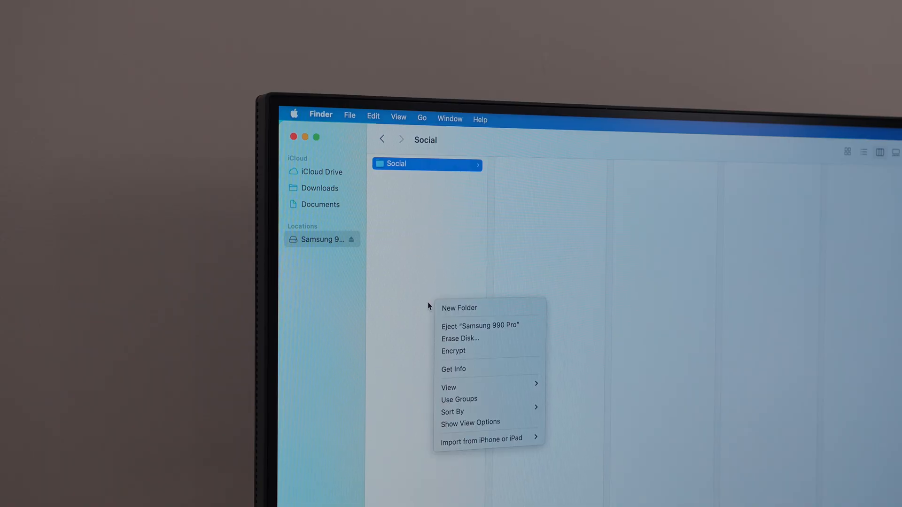
left_click(458, 308)
type("YouTube")
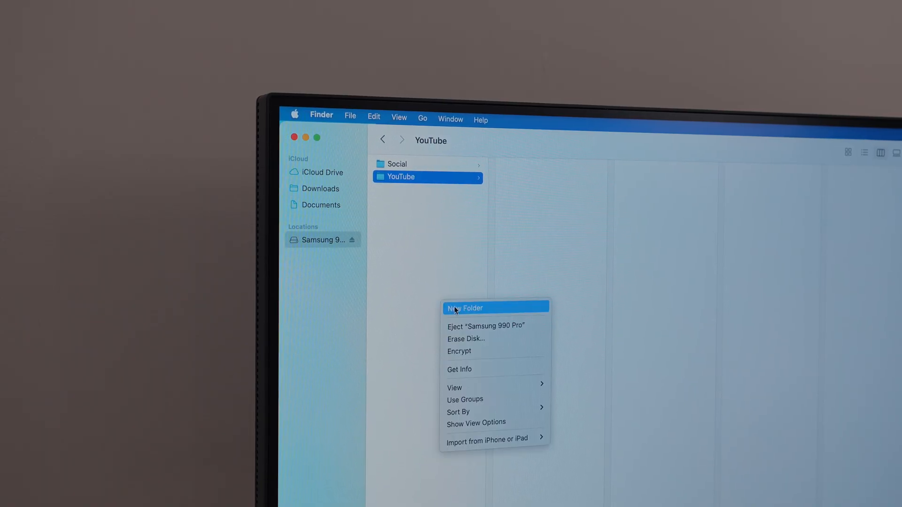
left_click(464, 308)
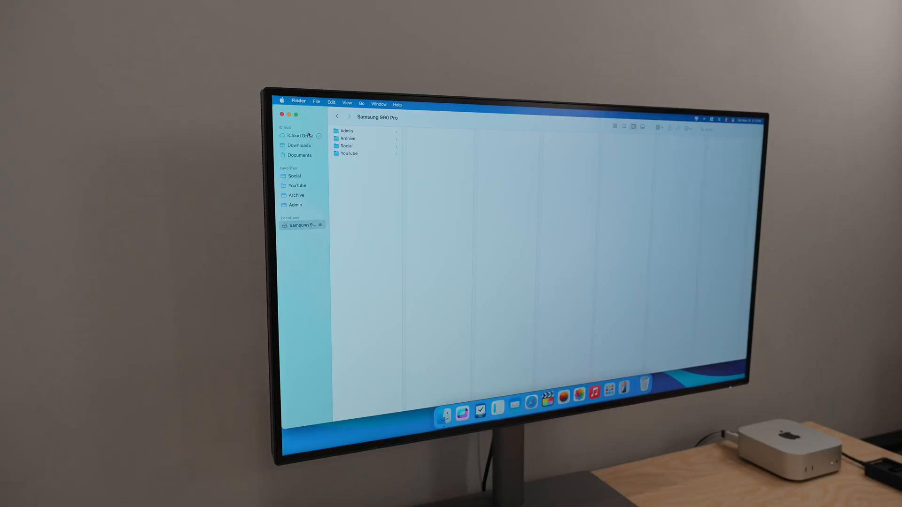
right_click(297, 135)
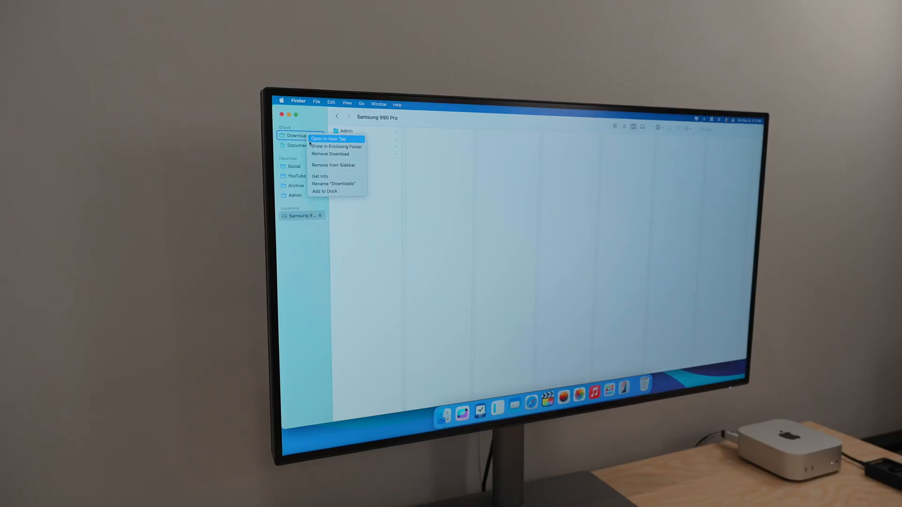